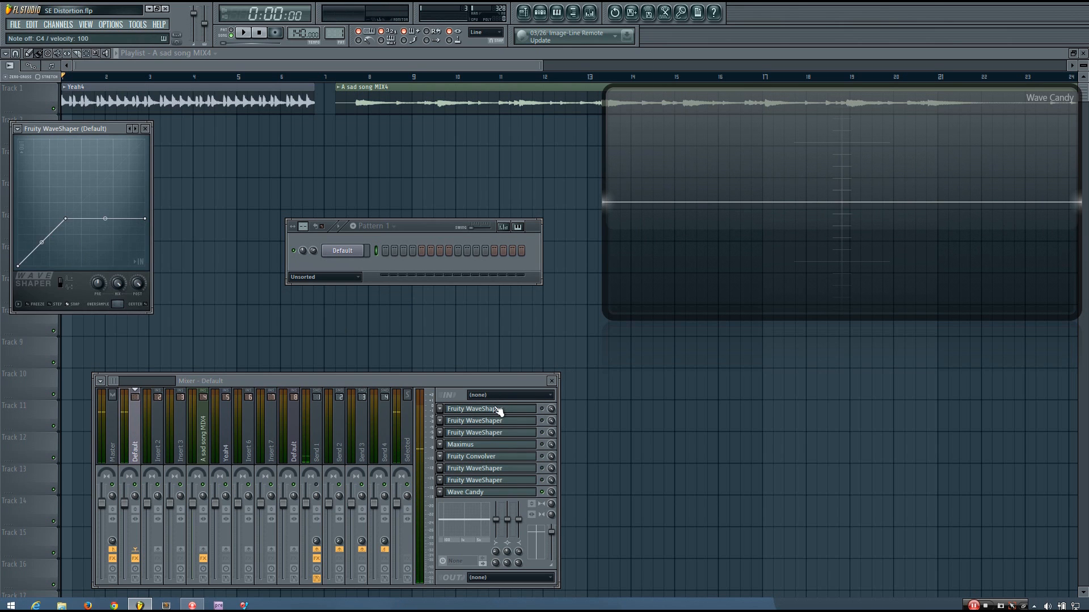
Close the Default track's Fruity WaveShaper window, keeping its WaveShaper–Maximus–Convolver–Wave Candy chain visible.
left_click_drag(65, 129, 155, 169)
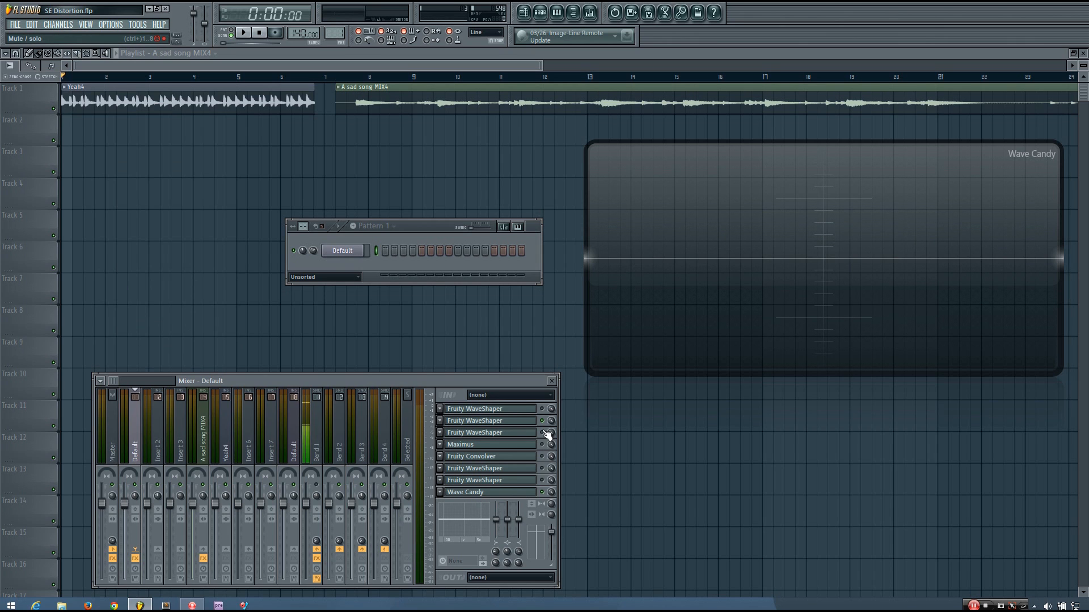
Open the Default insert's Fruity WaveShaper slot to show its rounded soft-clipping curve.
left_click(474, 432)
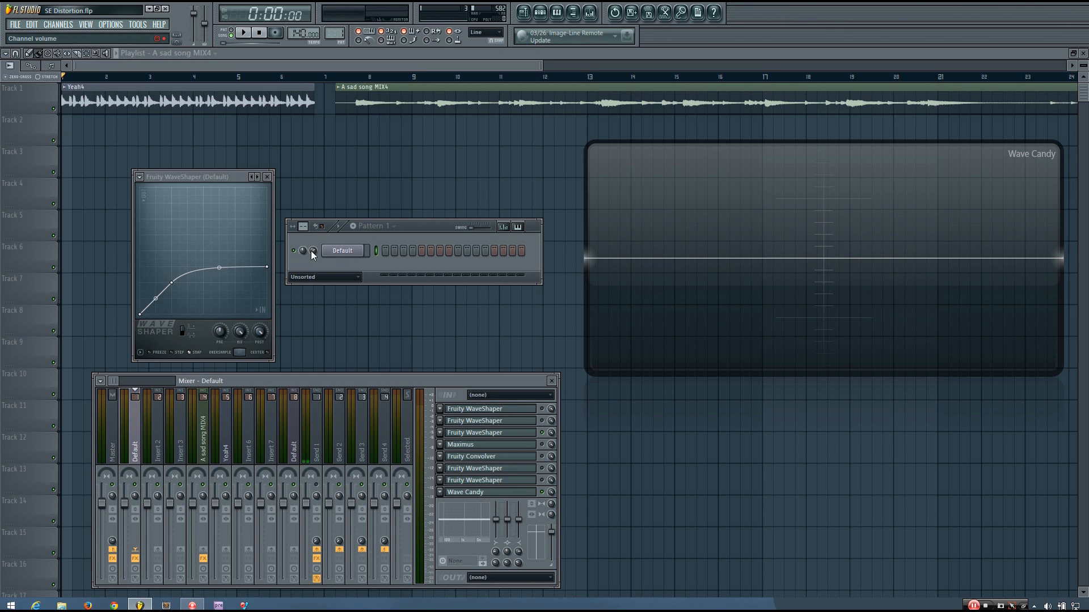
left_click(242, 33)
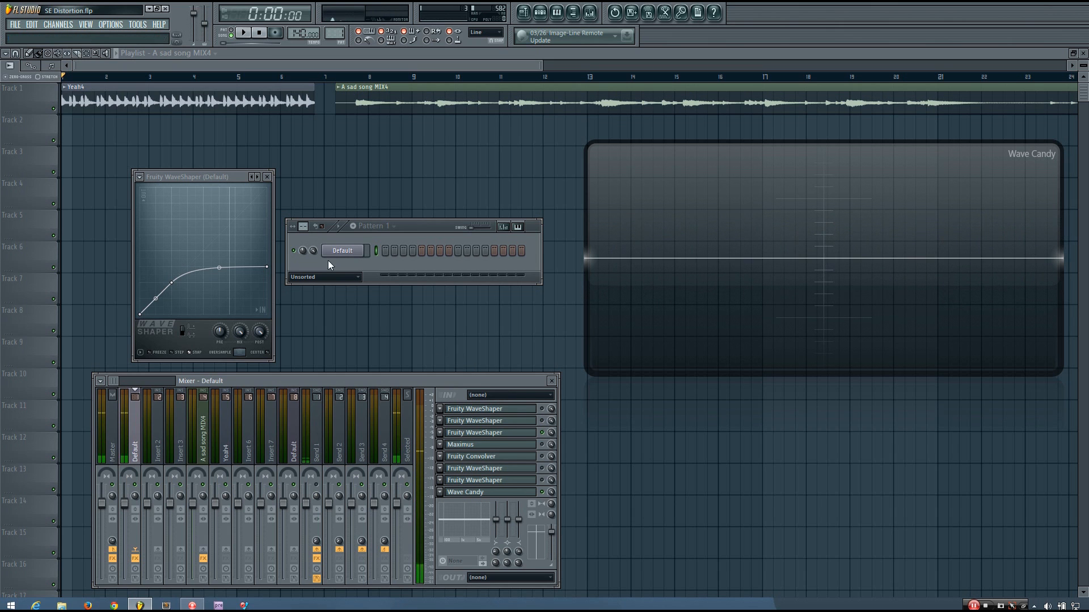
left_click(461, 445)
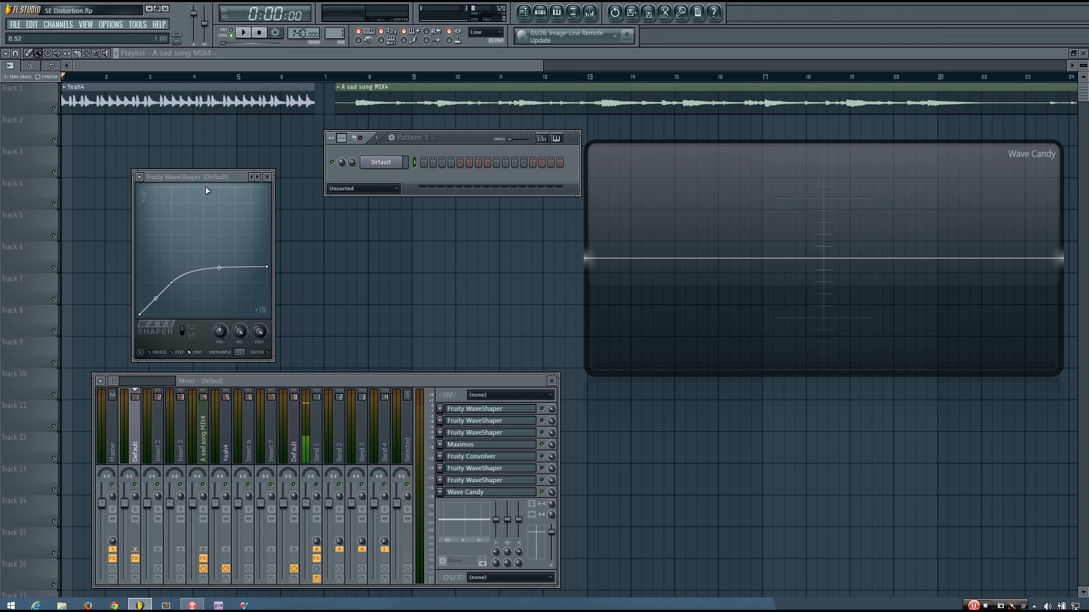
mouse_move(267, 179)
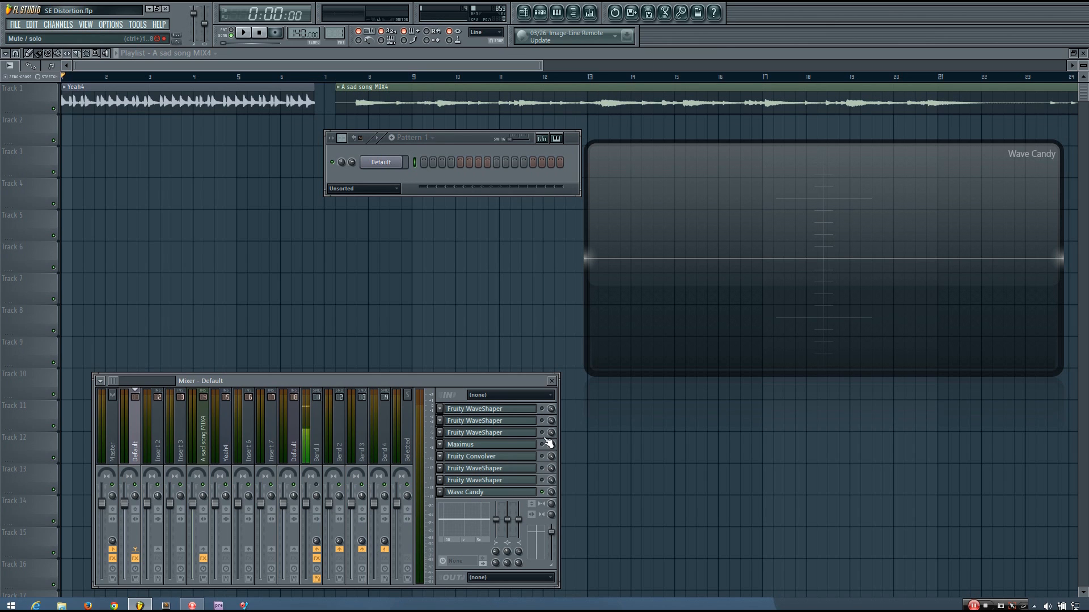
mouse_move(543, 470)
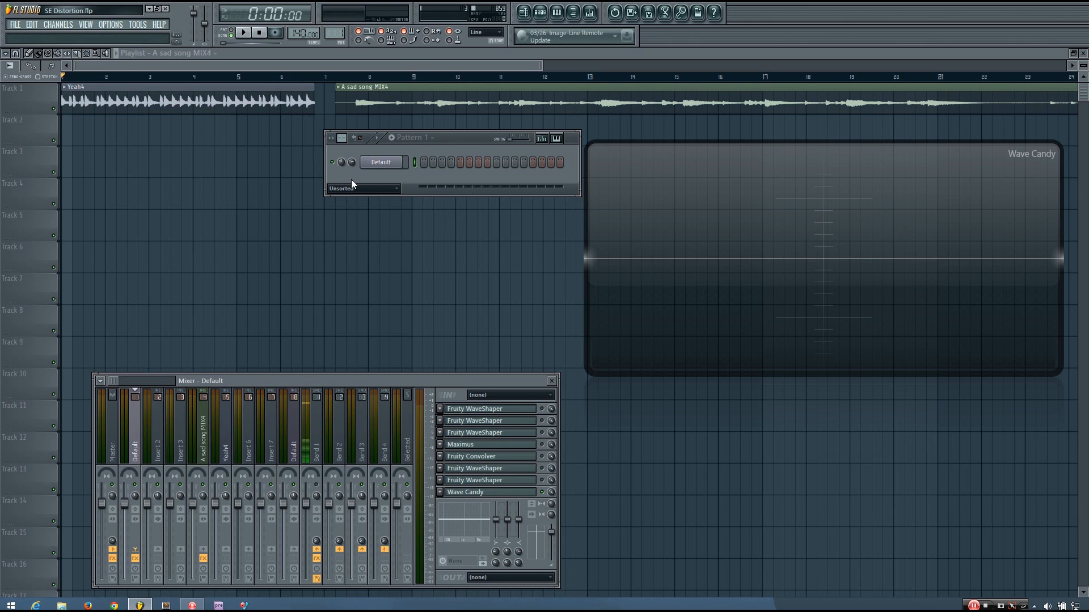
Audition the saw clip from bar 7, restart playback, and show the A sad song MIX4 insert.
left_click(242, 33)
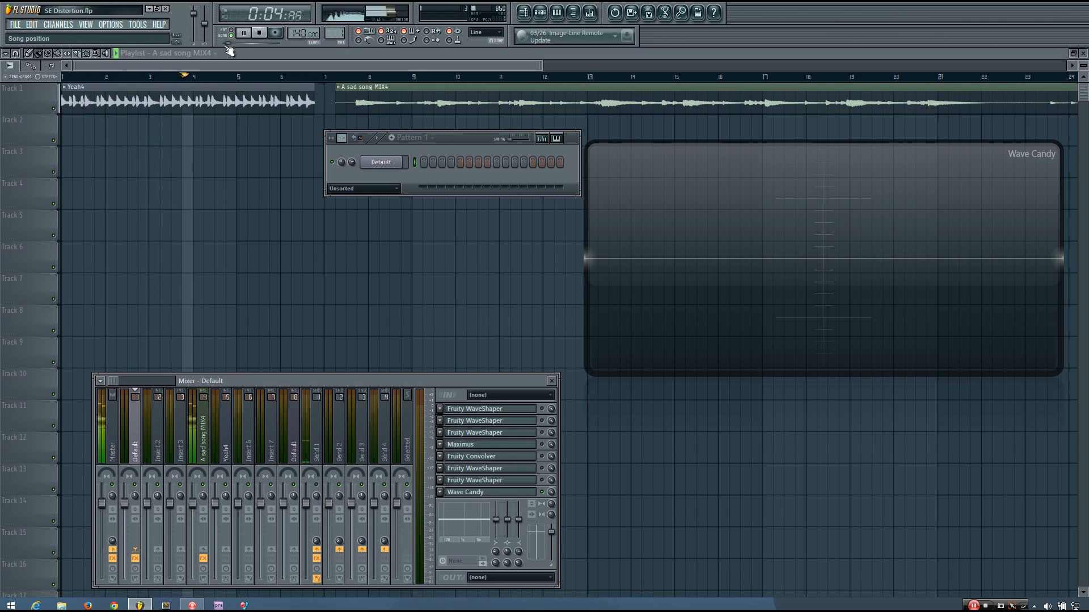
left_click(243, 33)
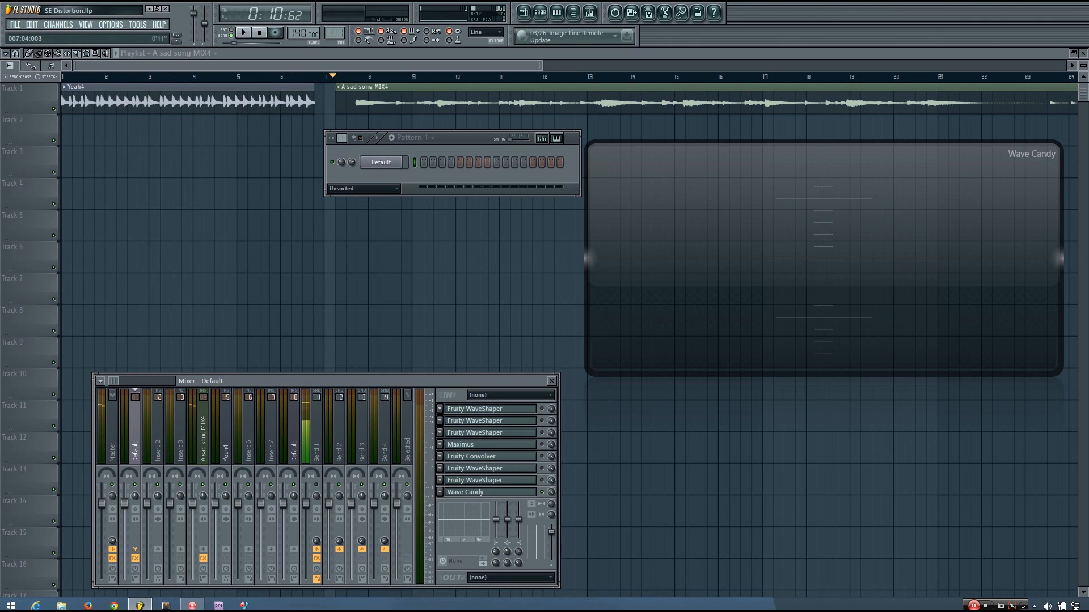
left_click(243, 32)
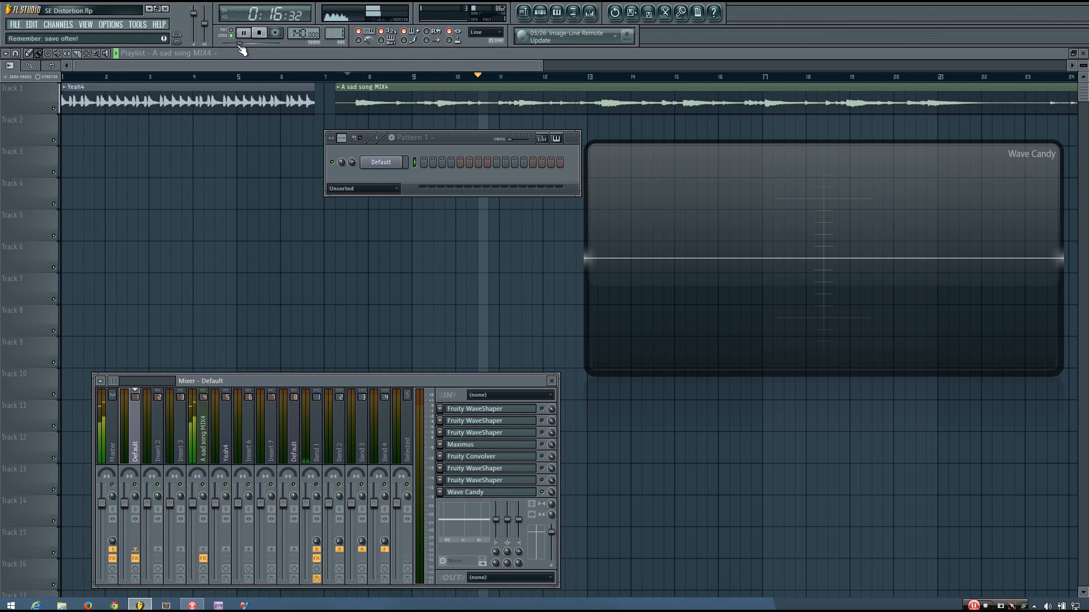
left_click(243, 32)
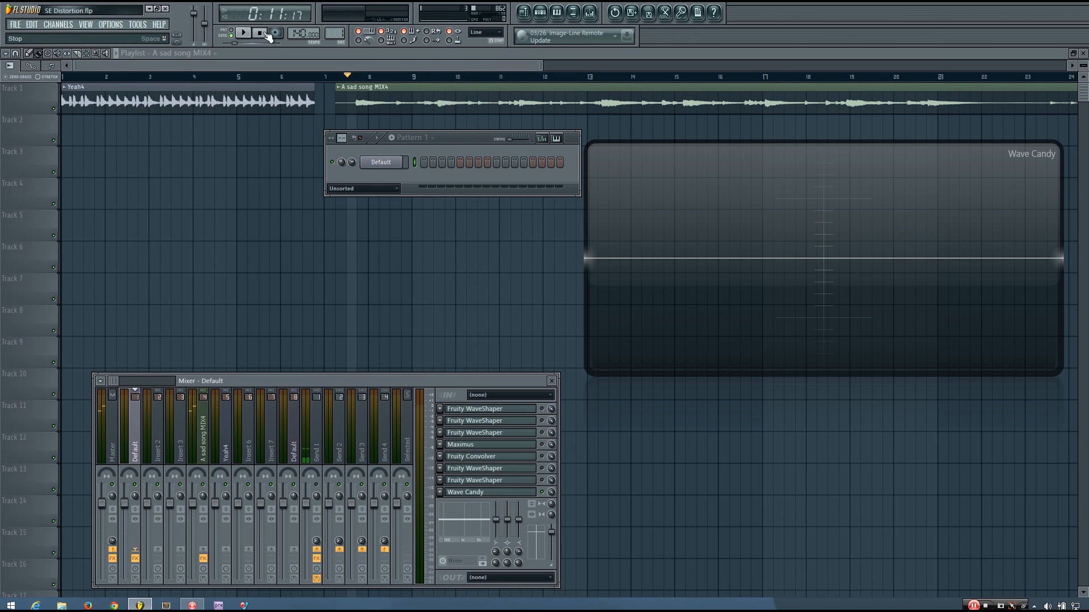
left_click(260, 33)
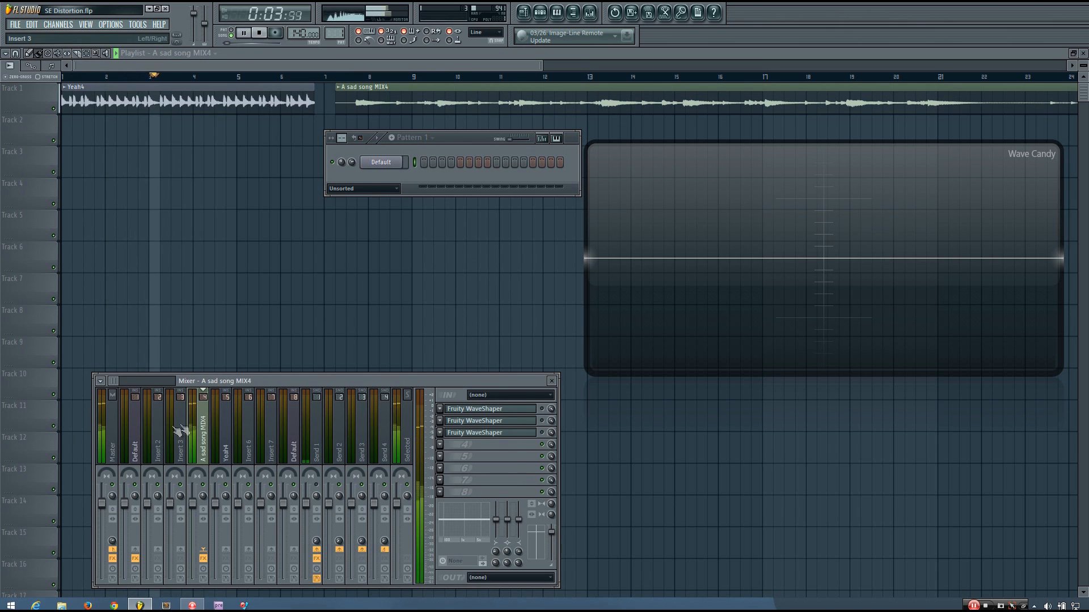
Open the first WaveShaper slot on A sad song MIX4 and restart playback.
left_click(476, 420)
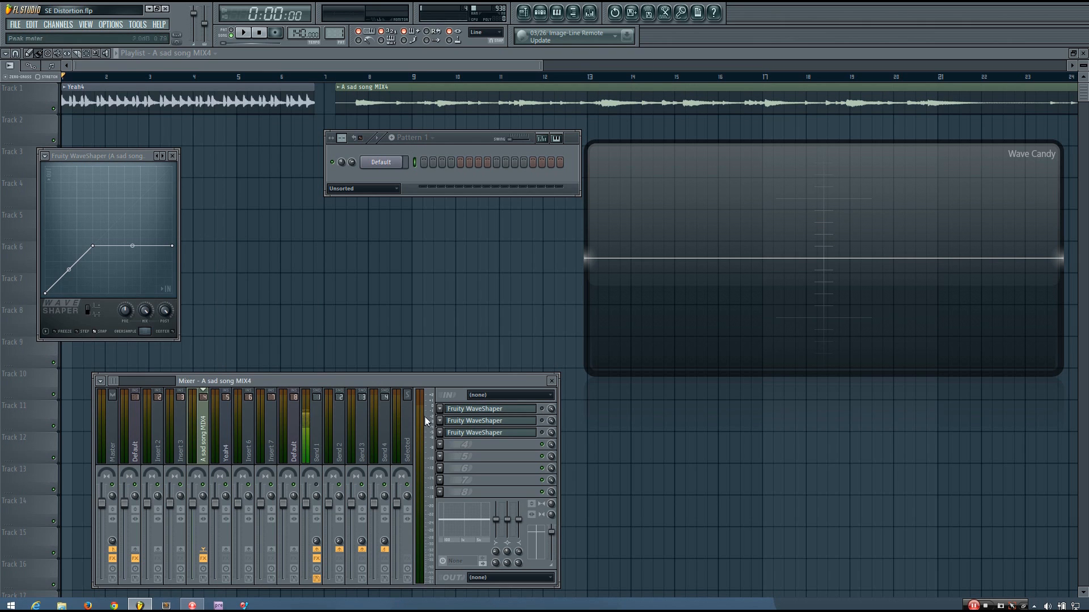
left_click(243, 33)
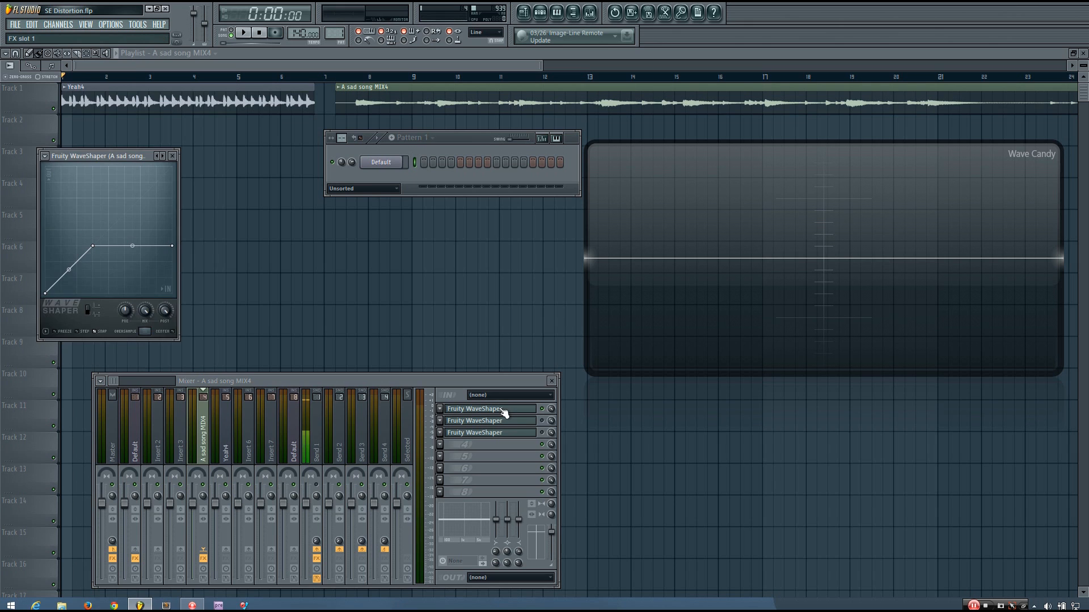
left_click(243, 33)
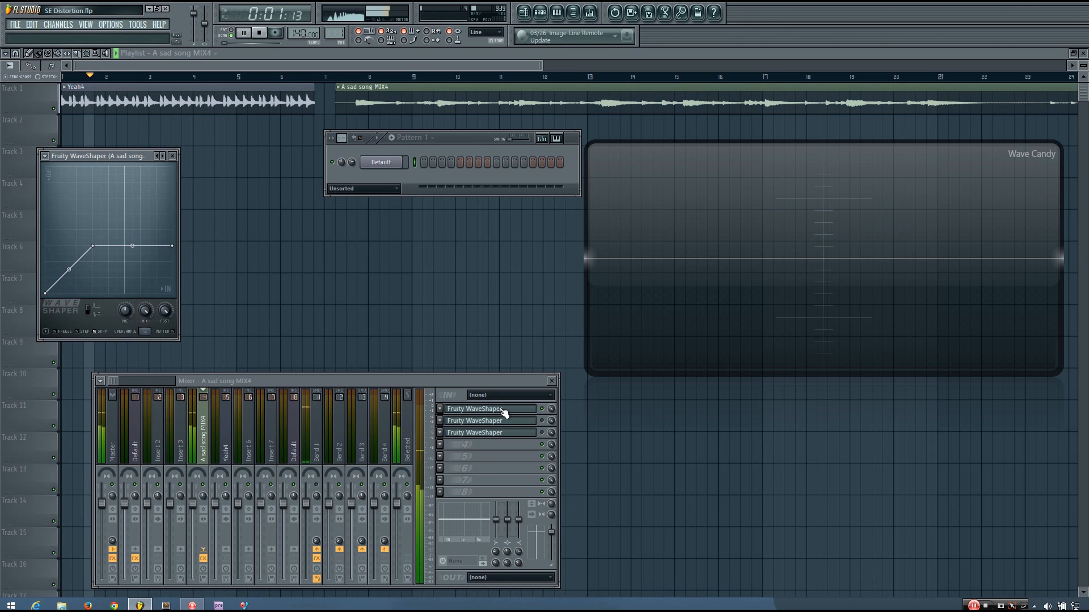
left_click(258, 33)
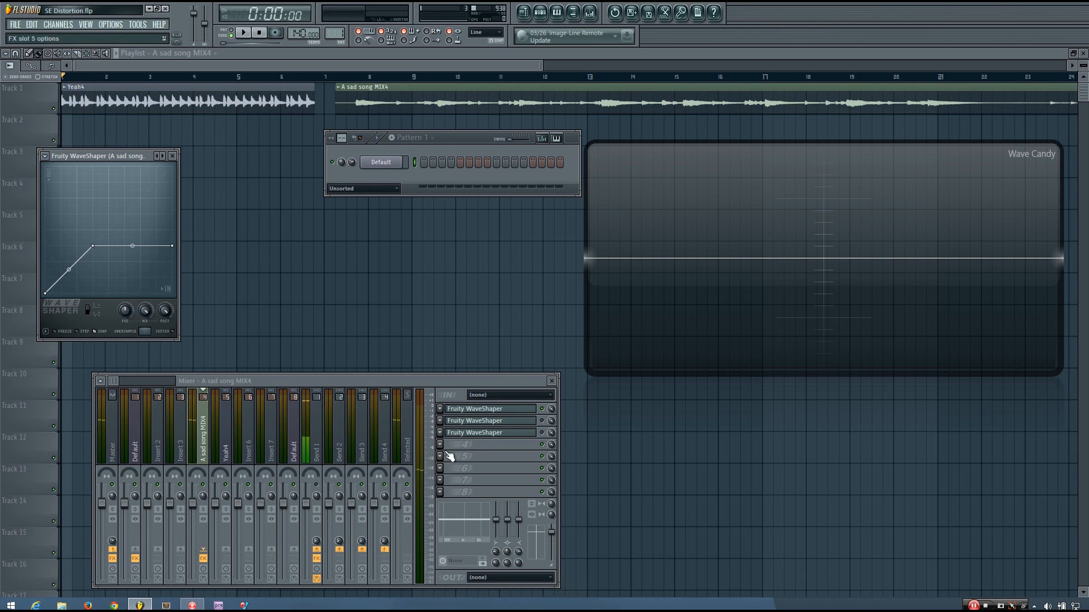
left_click(243, 33)
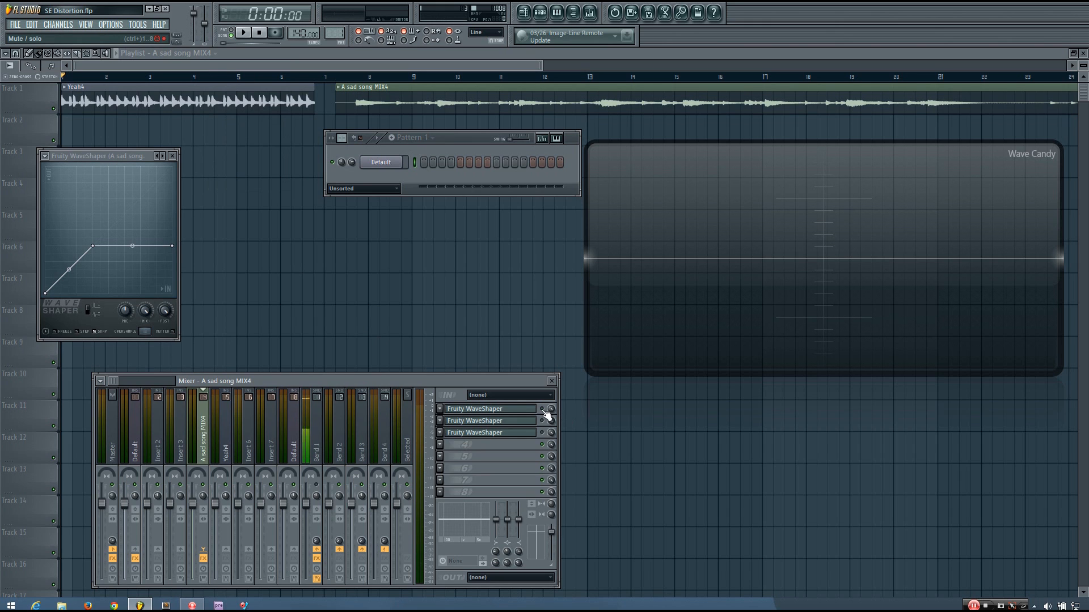
Toggle the first WaveShaper off and back on, then toggle the second for comparison.
left_click(242, 33)
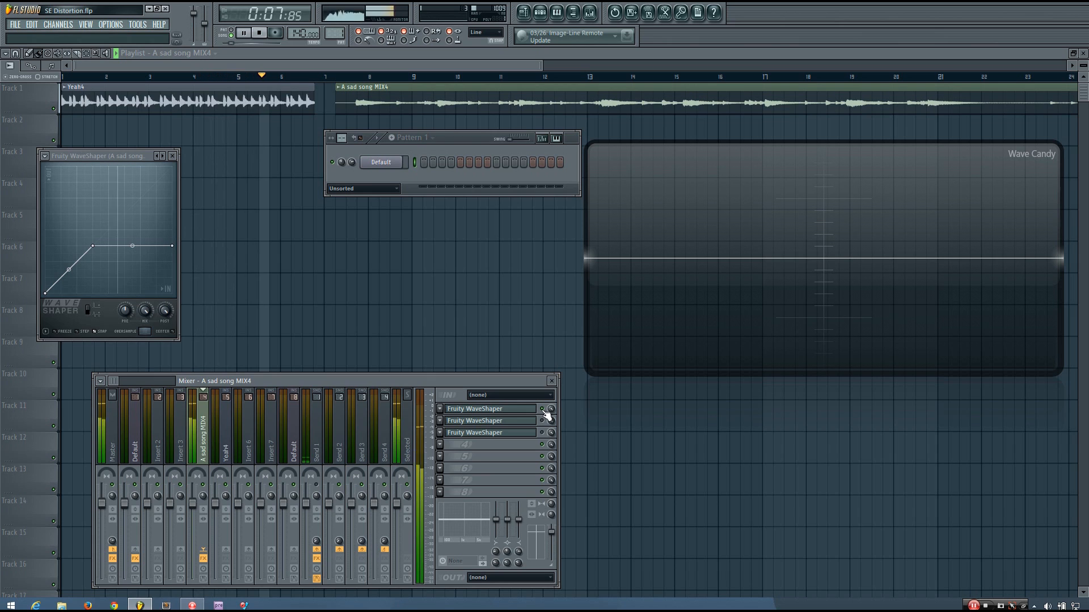
left_click(259, 33)
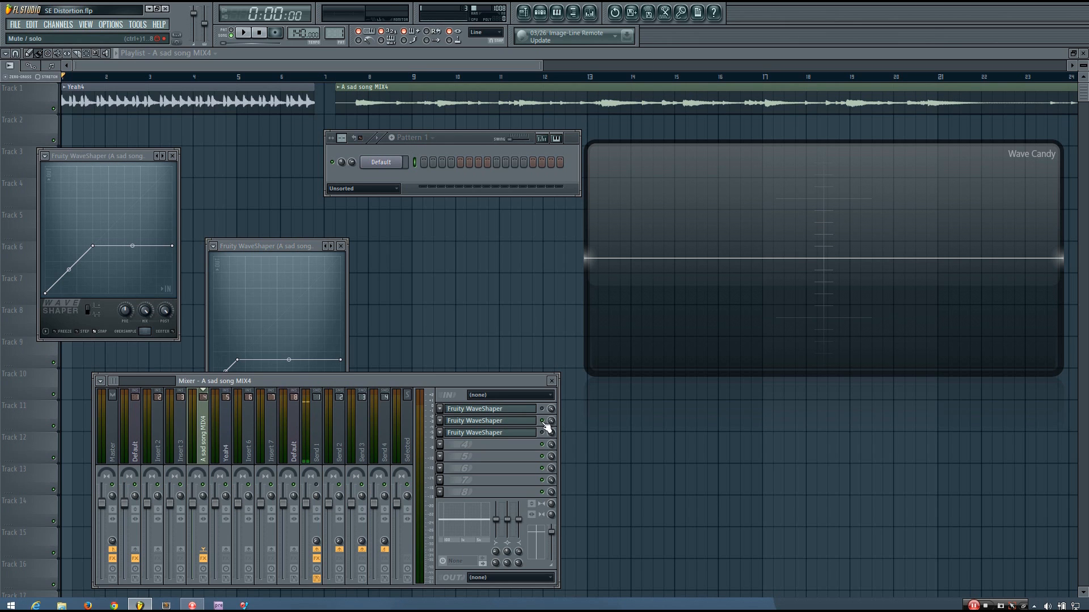
left_click(243, 33)
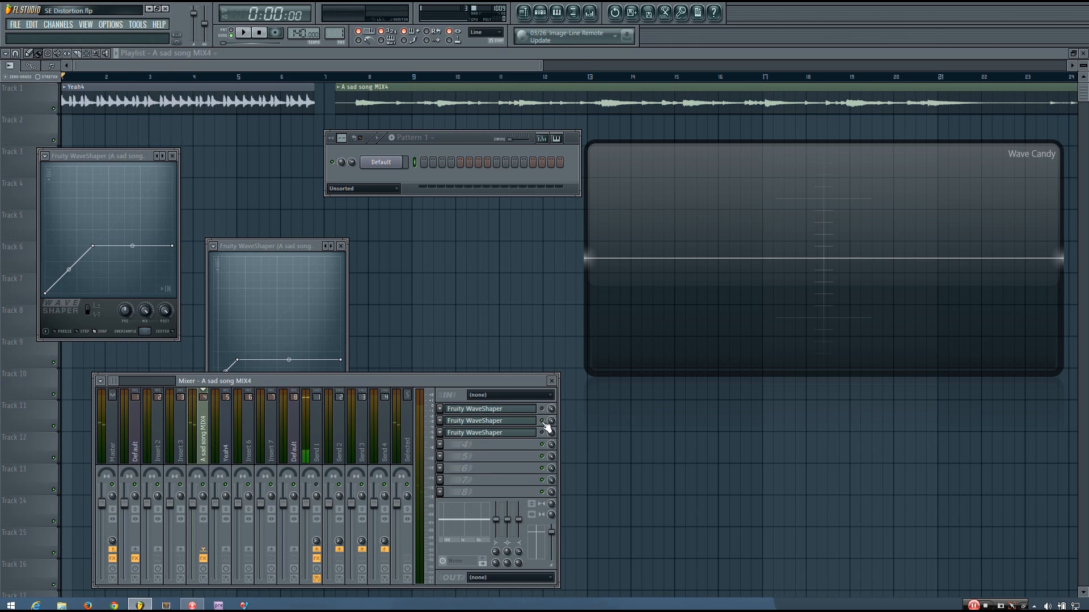
Play the song again, switch the second WaveShaper back, and stop.
left_click(242, 33)
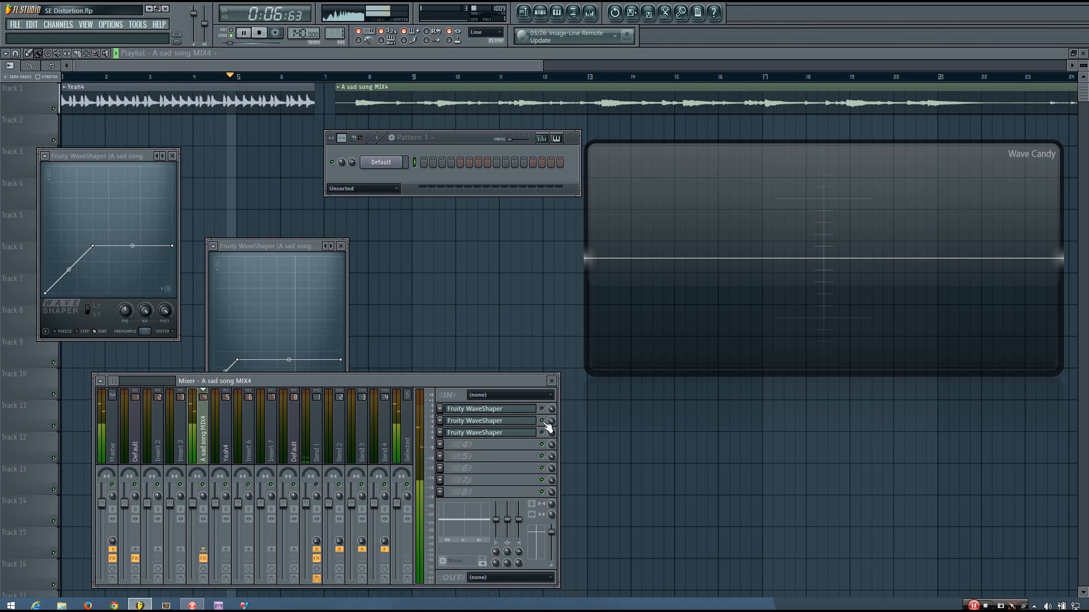
left_click(242, 33)
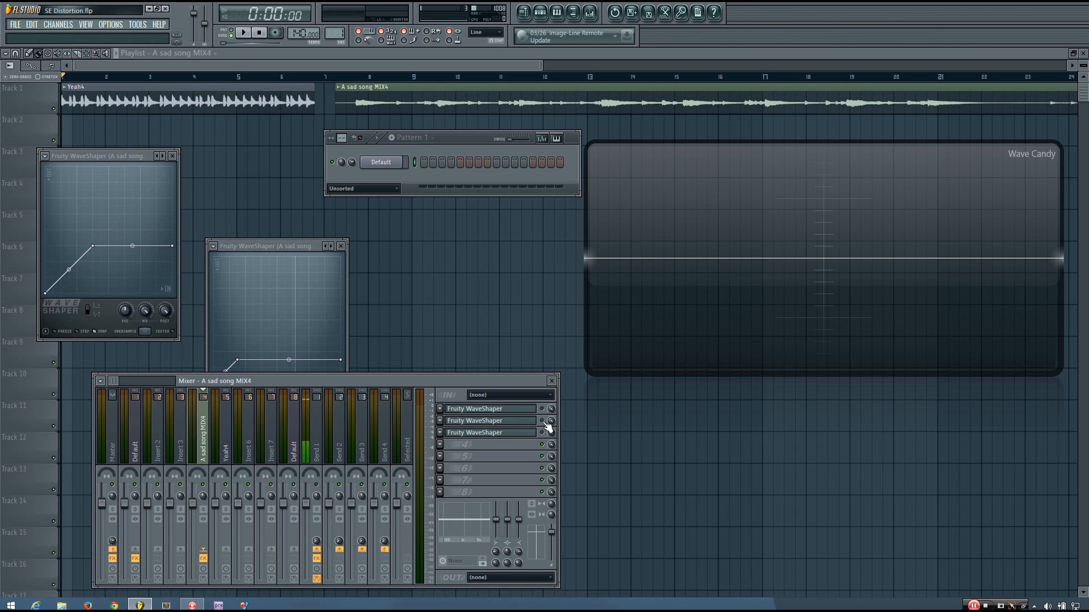
Briefly view the third WaveShaper's rounded curve, then close its window.
left_click(543, 433)
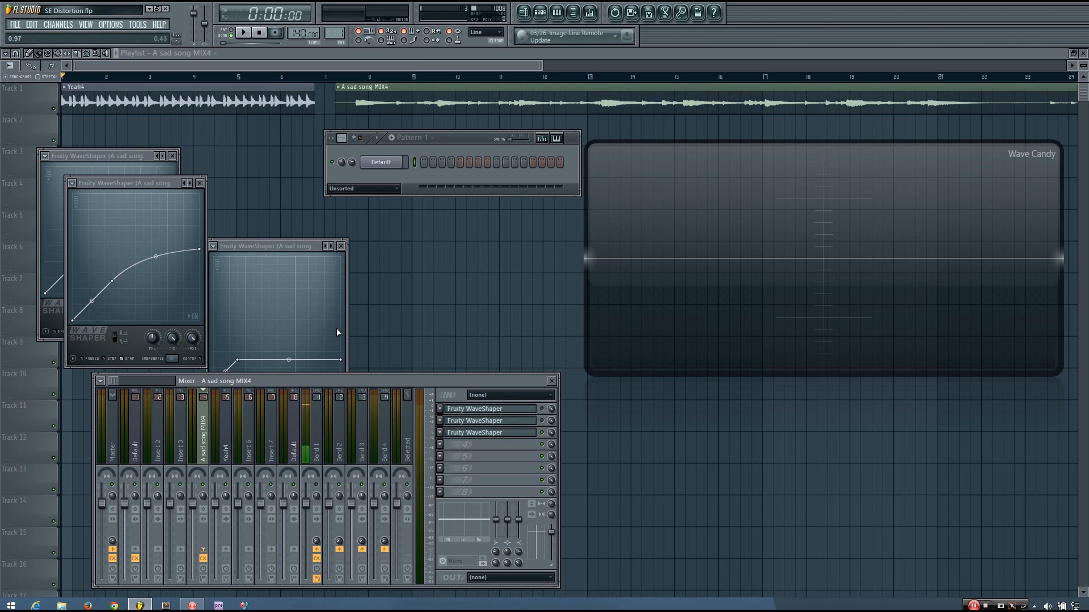
left_click(242, 33)
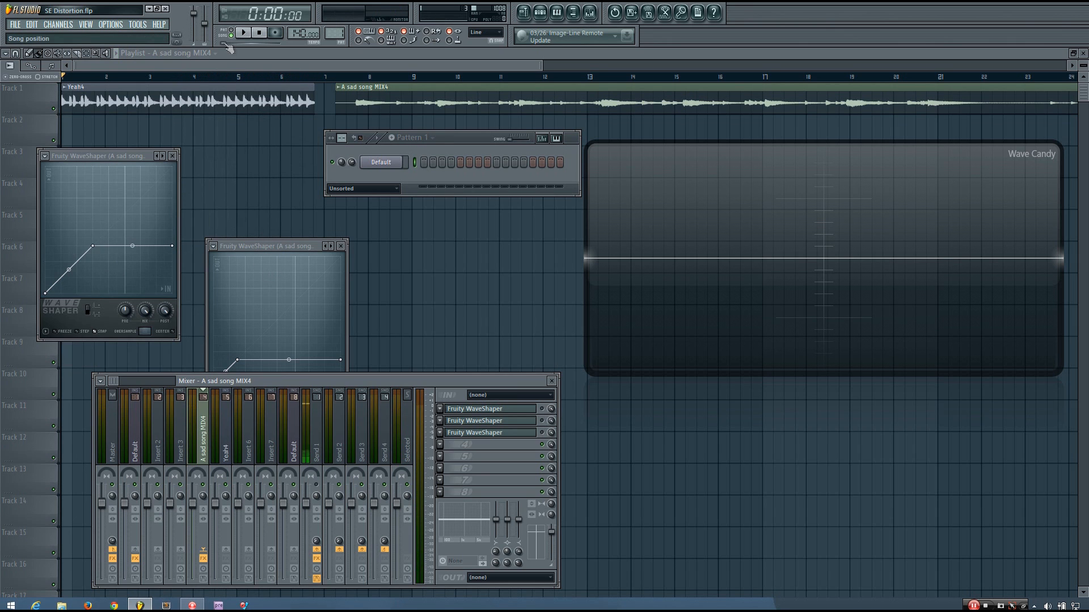
Play from the piano section and toggle the first WaveShaper effect.
left_click(242, 33)
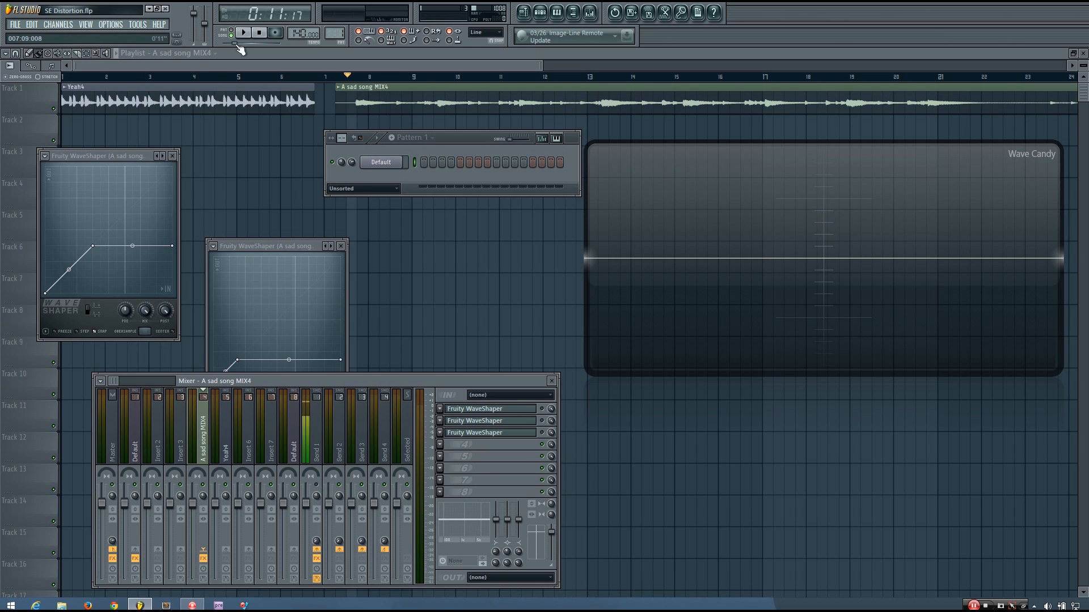
left_click(243, 33)
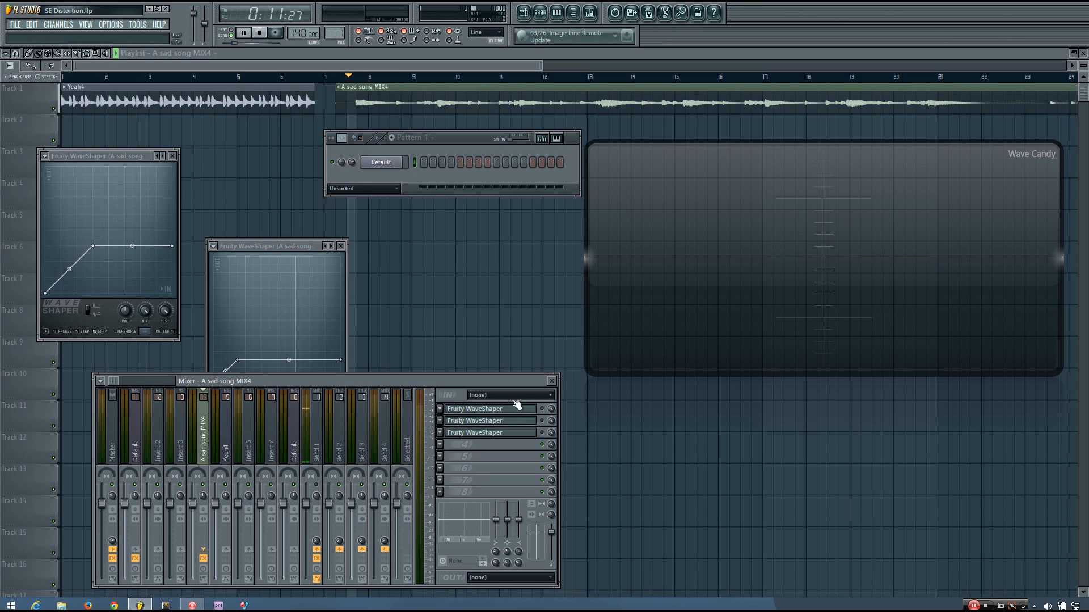
left_click(242, 33)
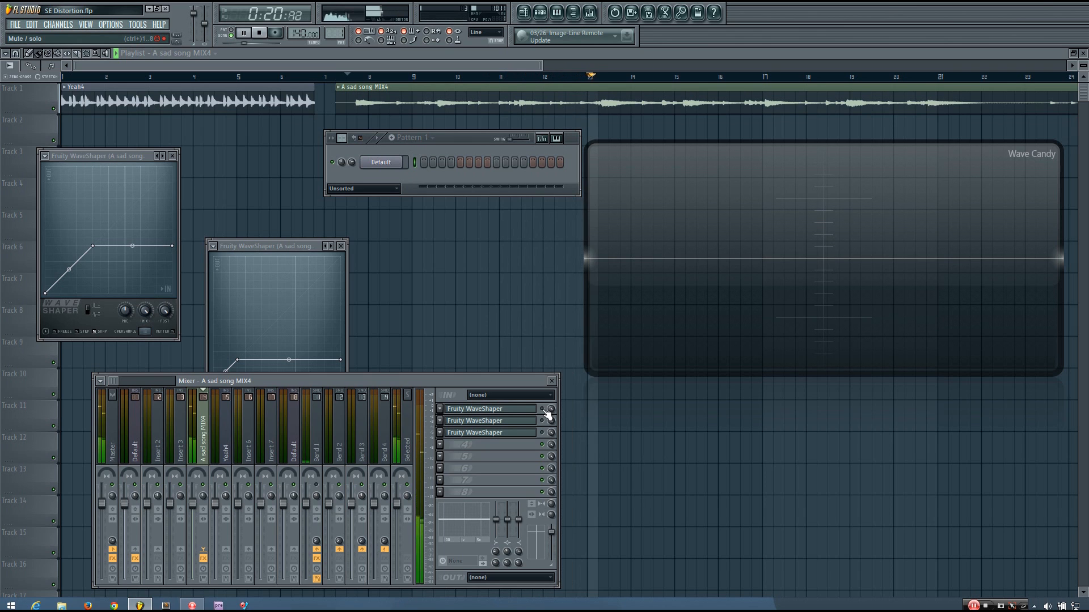
Repeatedly toggle the first WaveShaper on the piano, then show the second's flat-topped hard-clip curve.
left_click(243, 32)
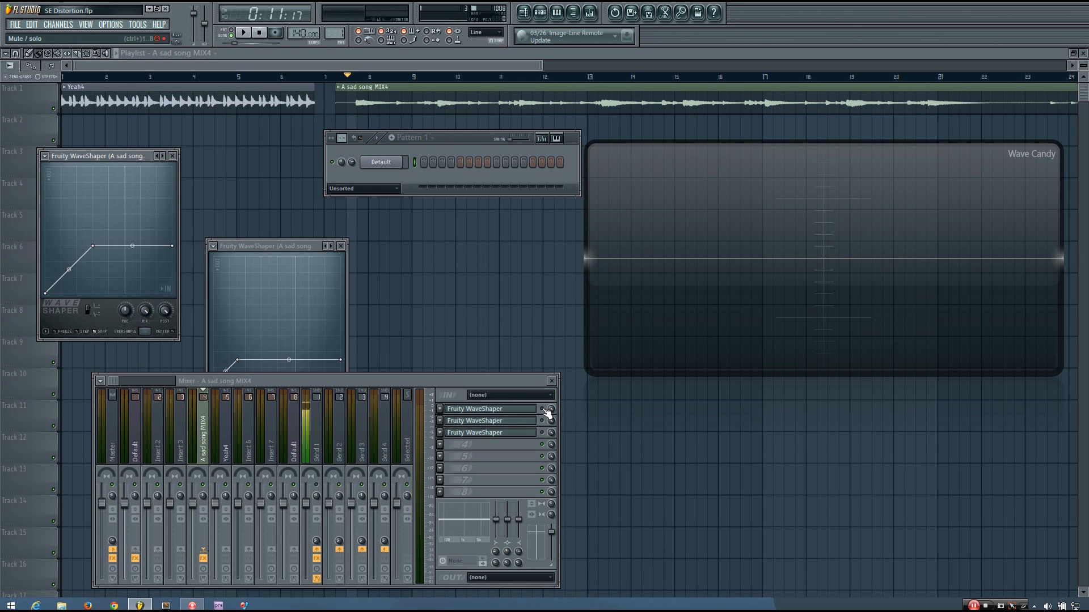
left_click(244, 33)
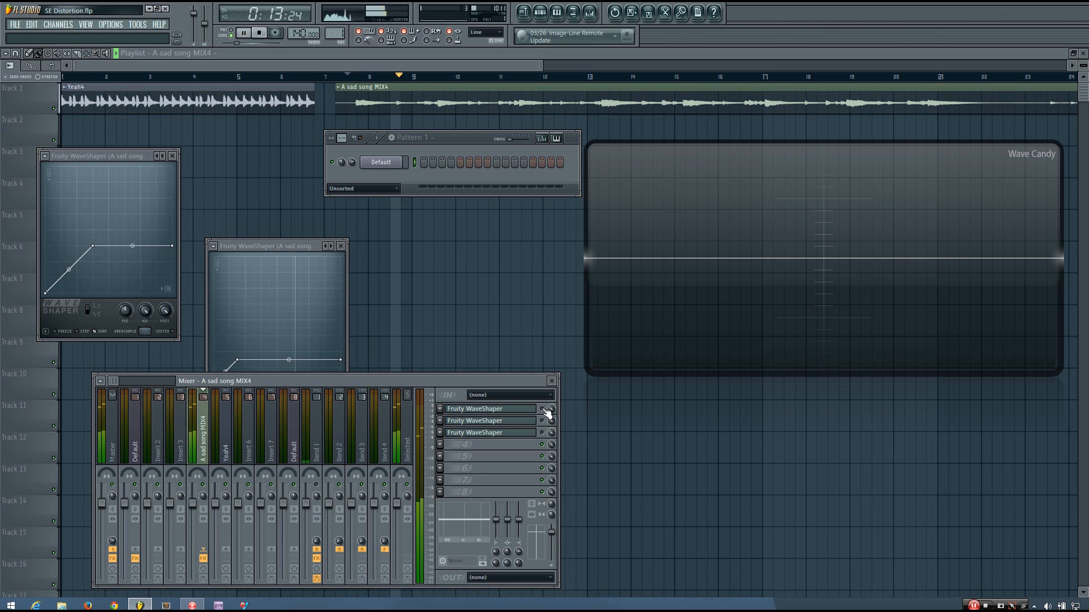
left_click(258, 32)
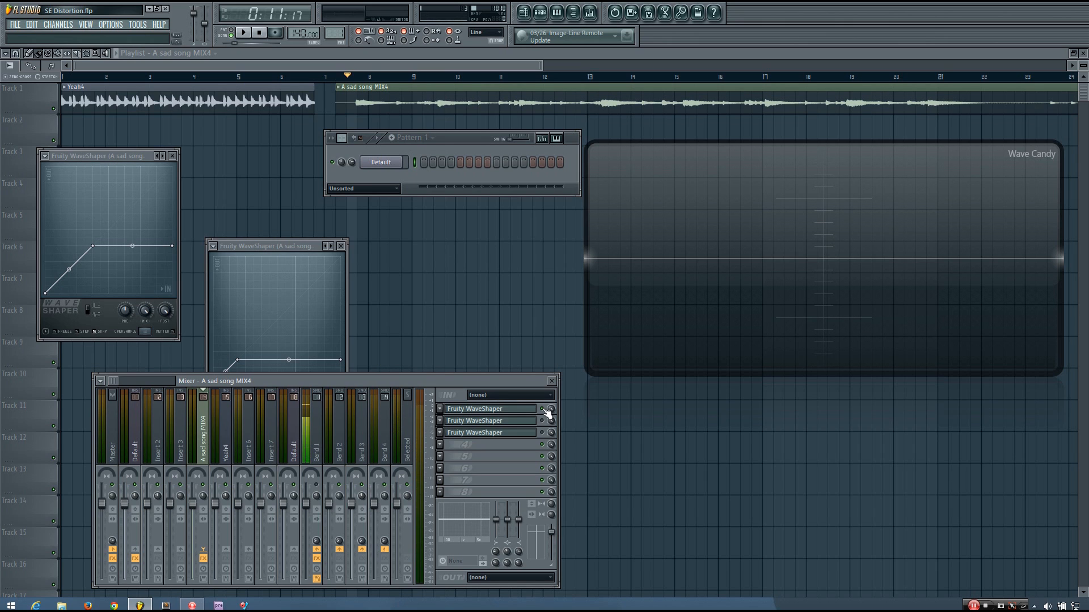
left_click(243, 33)
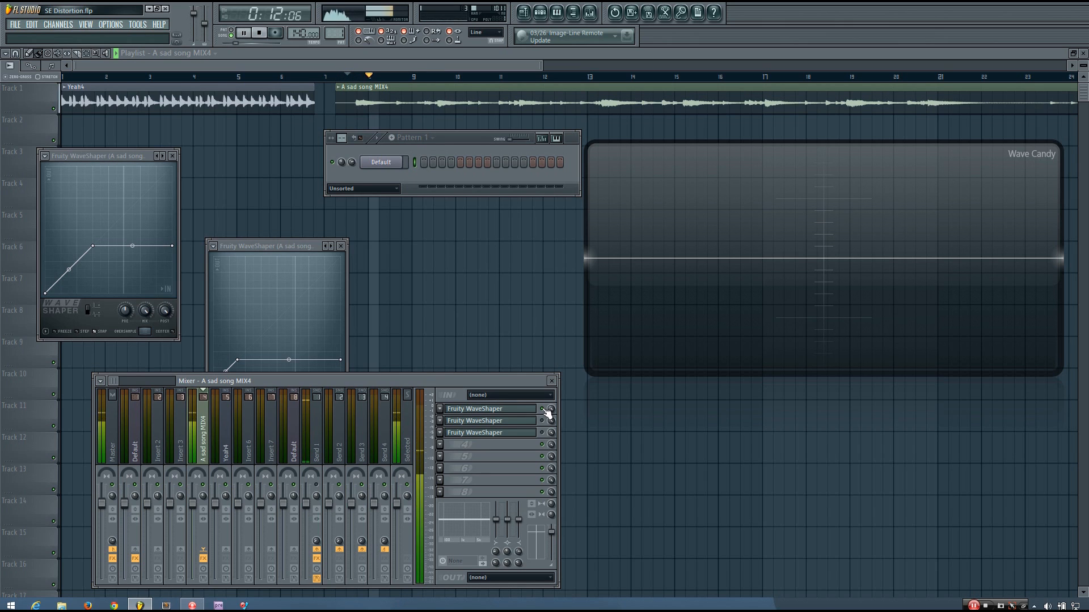
left_click(242, 32)
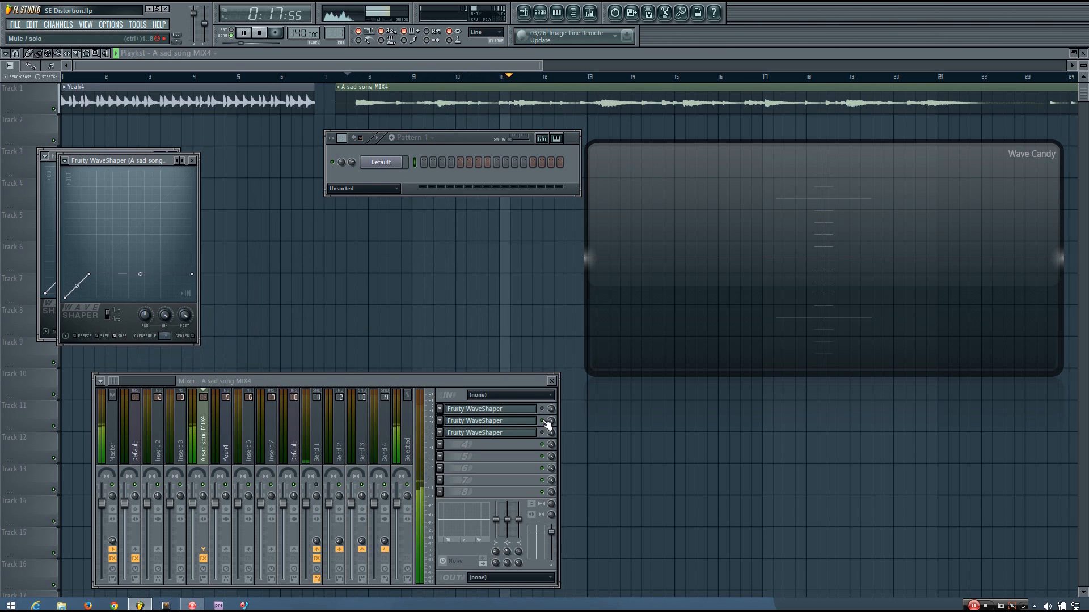
Toggle the second WaveShaper, then the third on and off during piano playback.
left_click(259, 32)
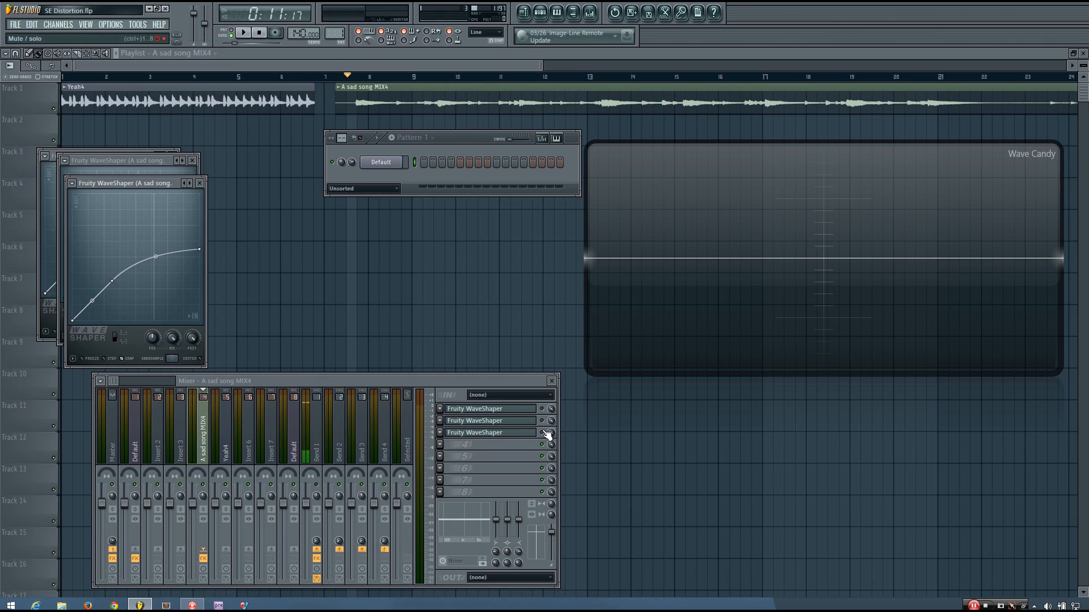
left_click(243, 33)
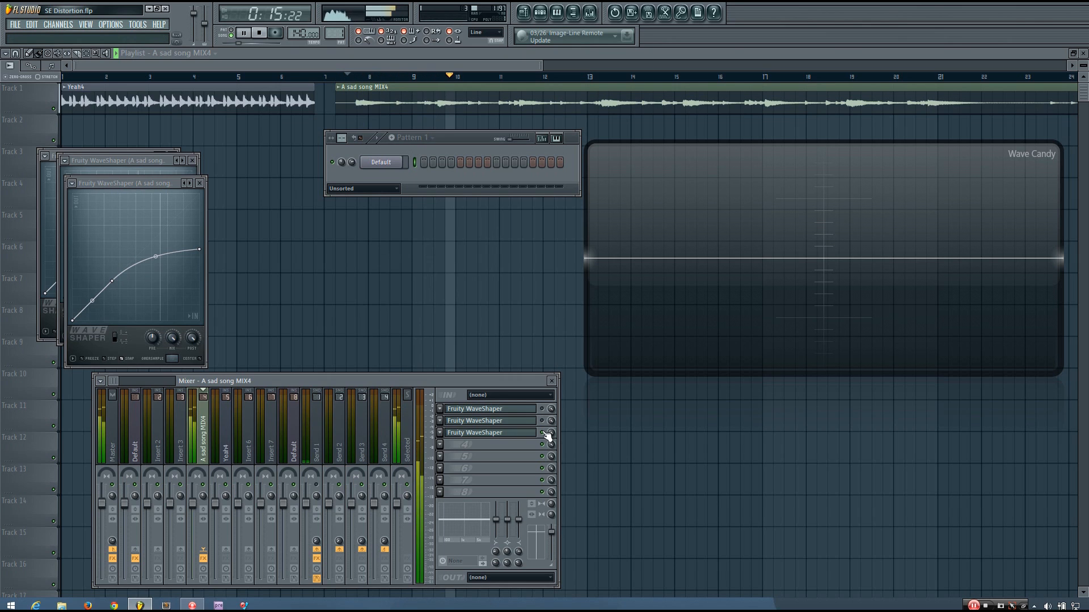
left_click(244, 33)
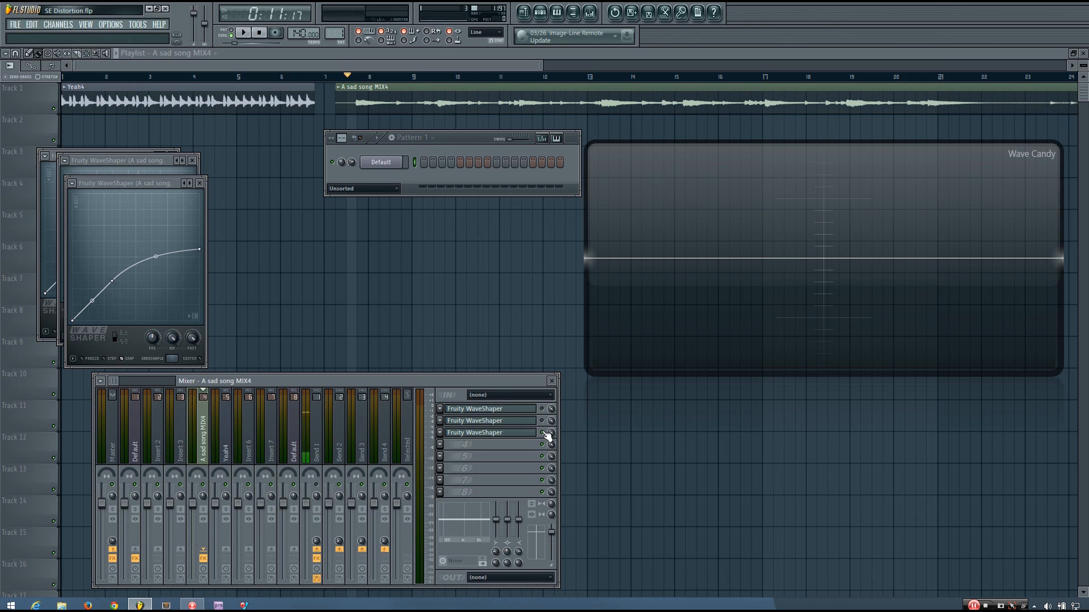
left_click(242, 33)
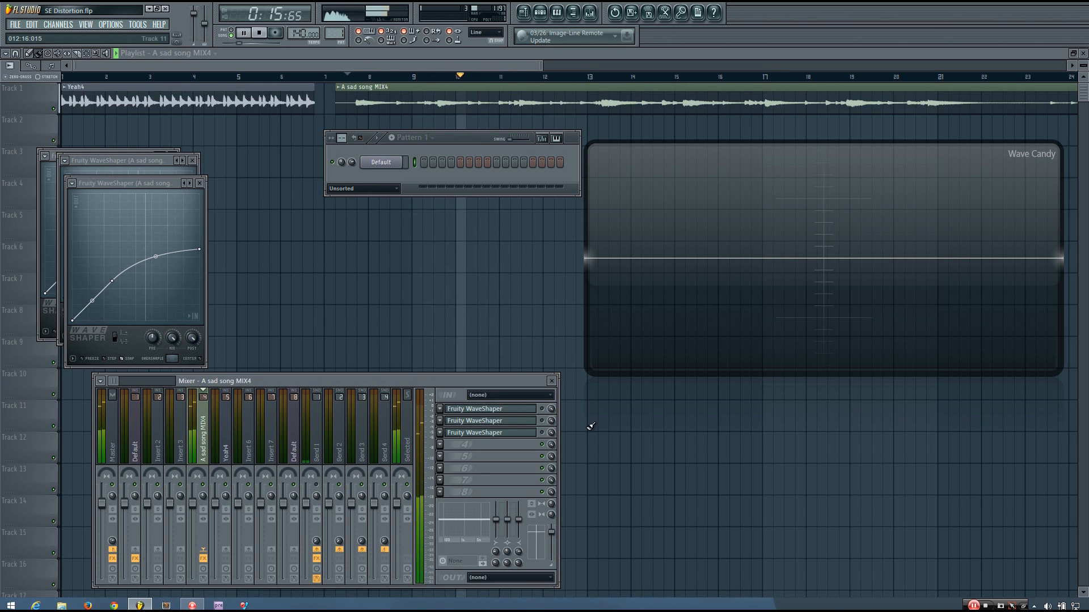
left_click(243, 33)
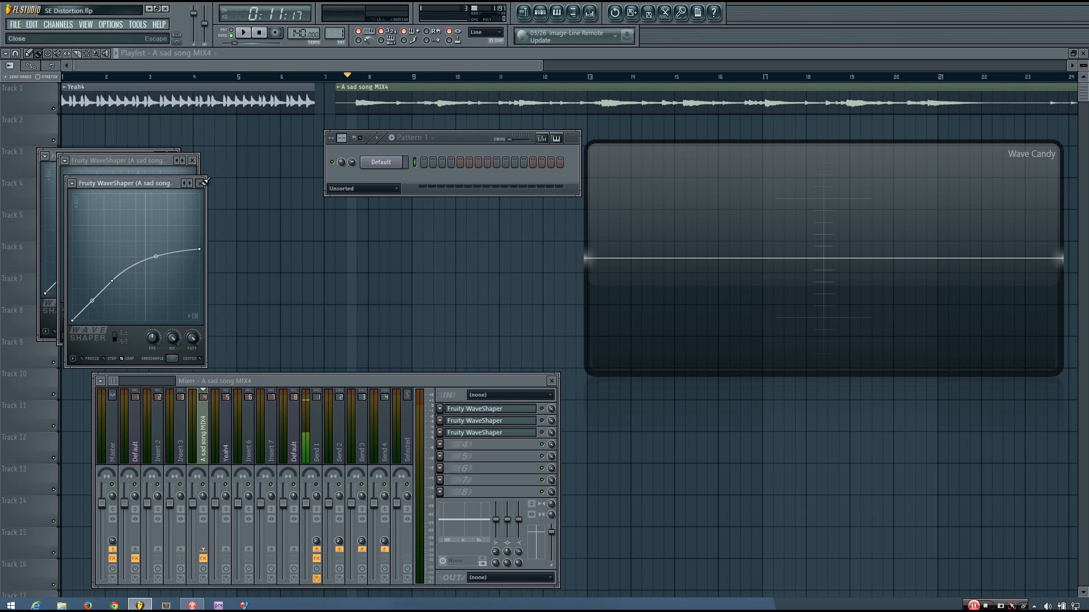
Close the third and first WaveShaper windows.
left_click(201, 183)
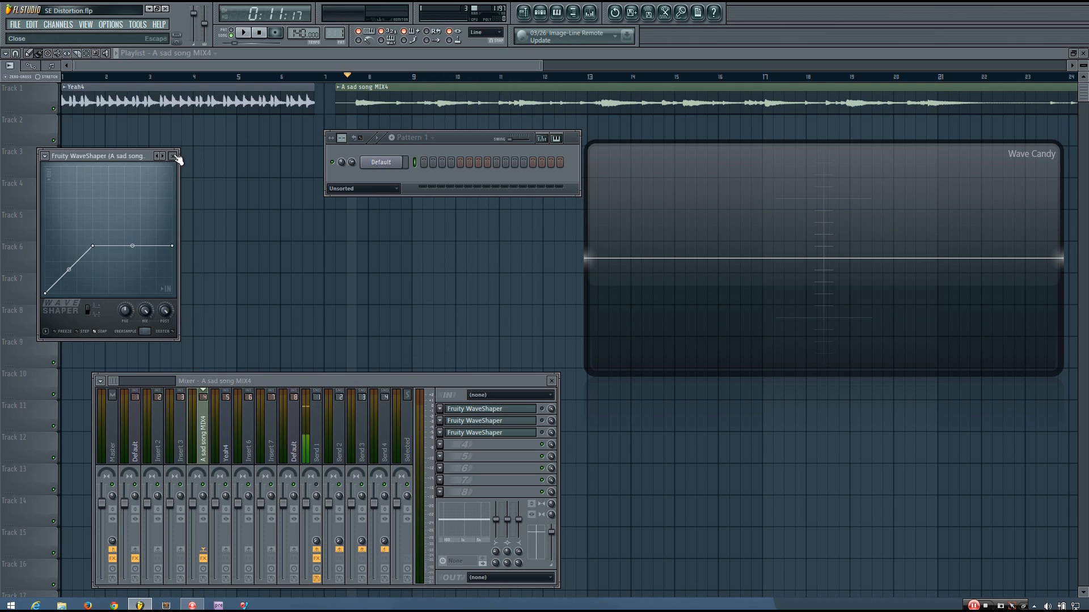
left_click(174, 155)
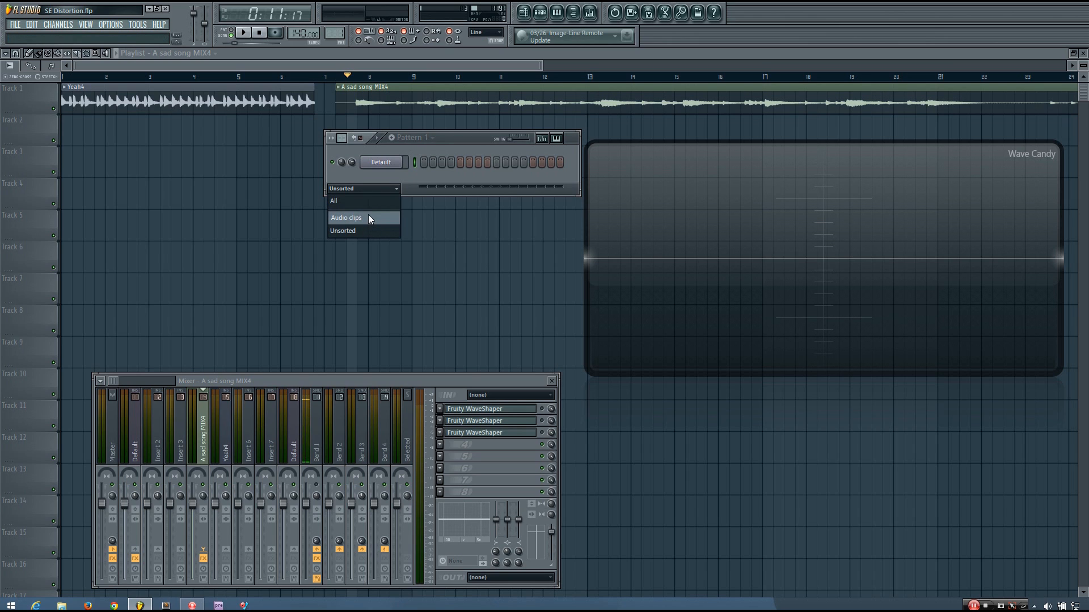
Filter the channel rack to audio clips and open the Default track's Fruity Convolver equalizer.
left_click(346, 218)
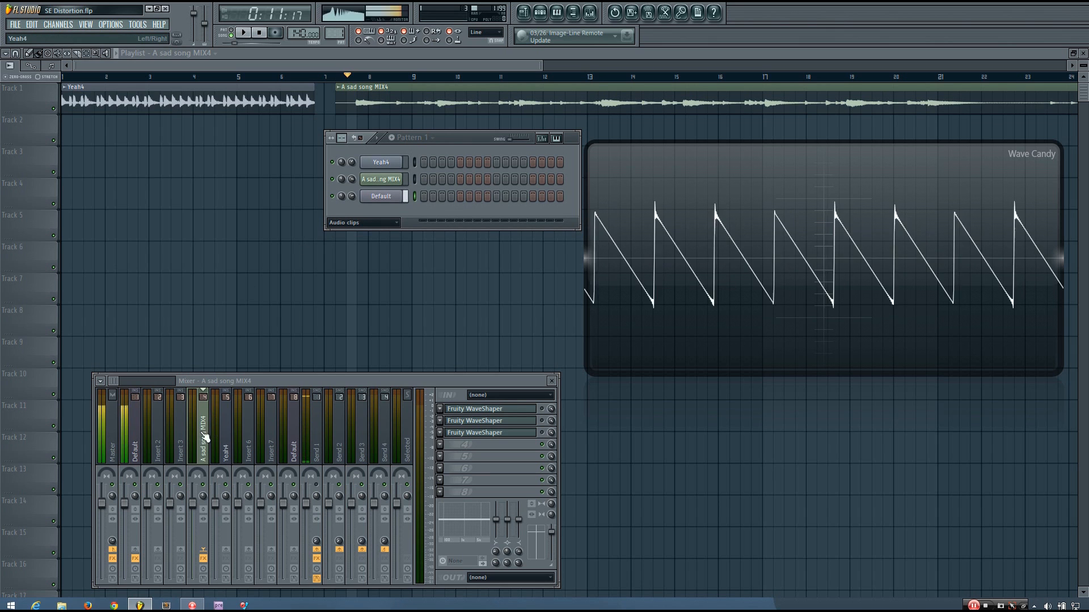
left_click(132, 427)
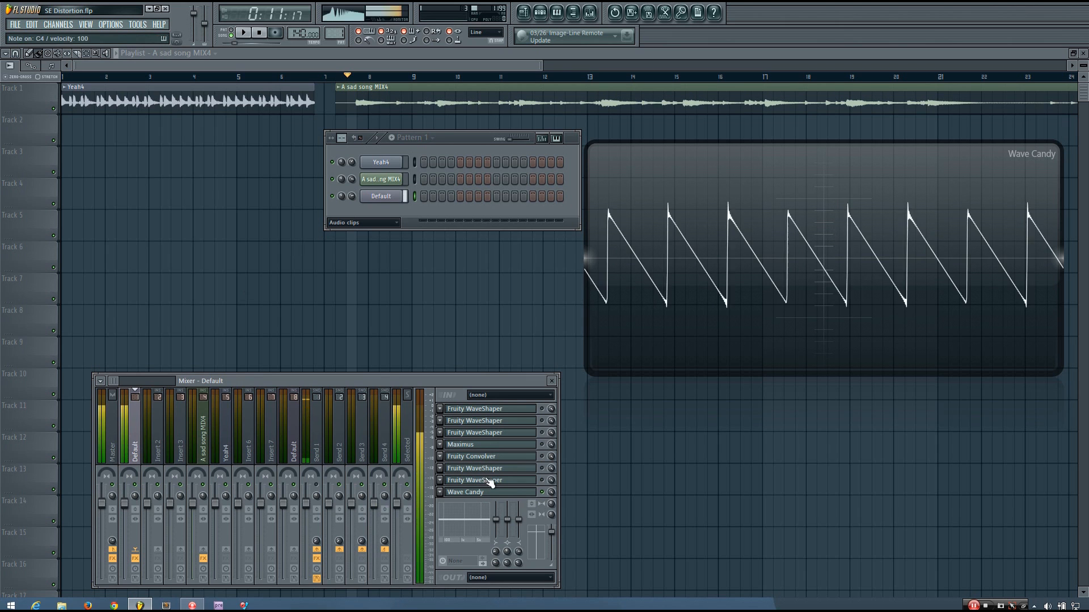
left_click(471, 456)
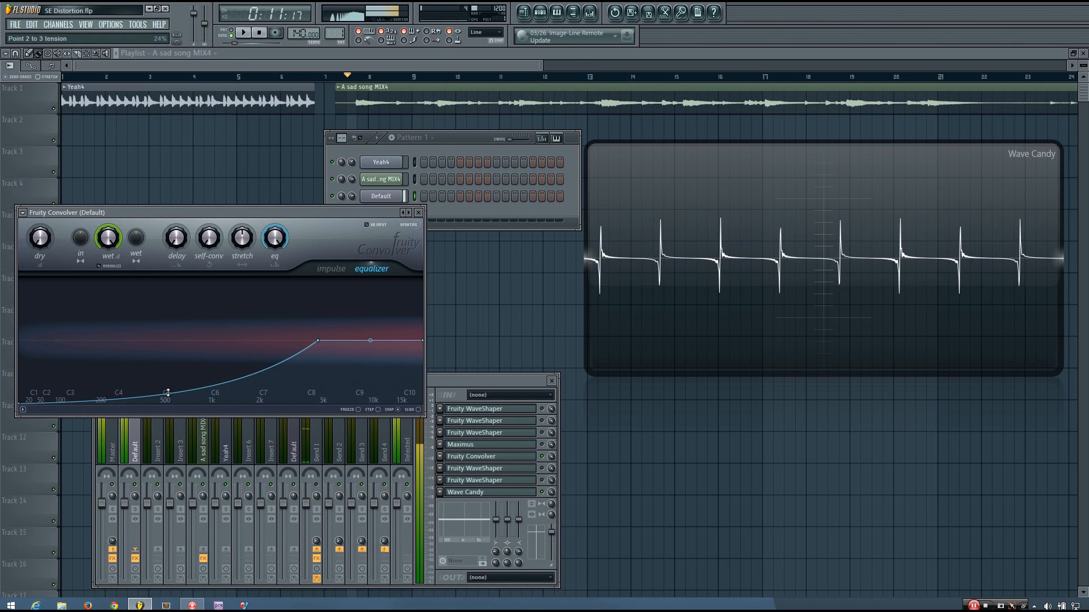
Flatten the Convolver EQ slope between points 2 and 3, then open the following WaveShaper.
left_click_drag(166, 340, 166, 369)
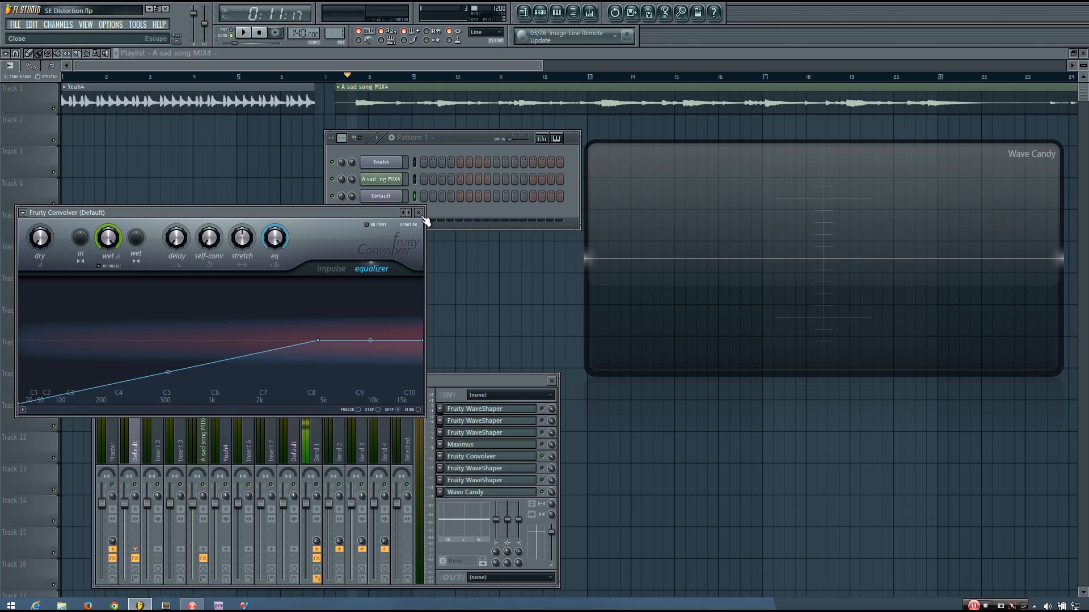
left_click(417, 213)
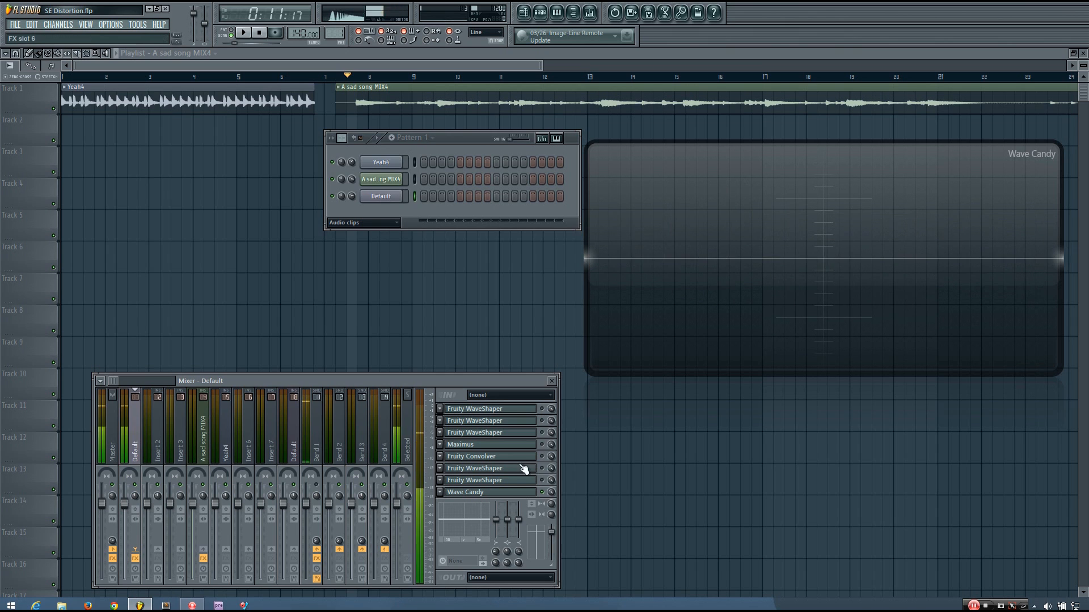
left_click(476, 421)
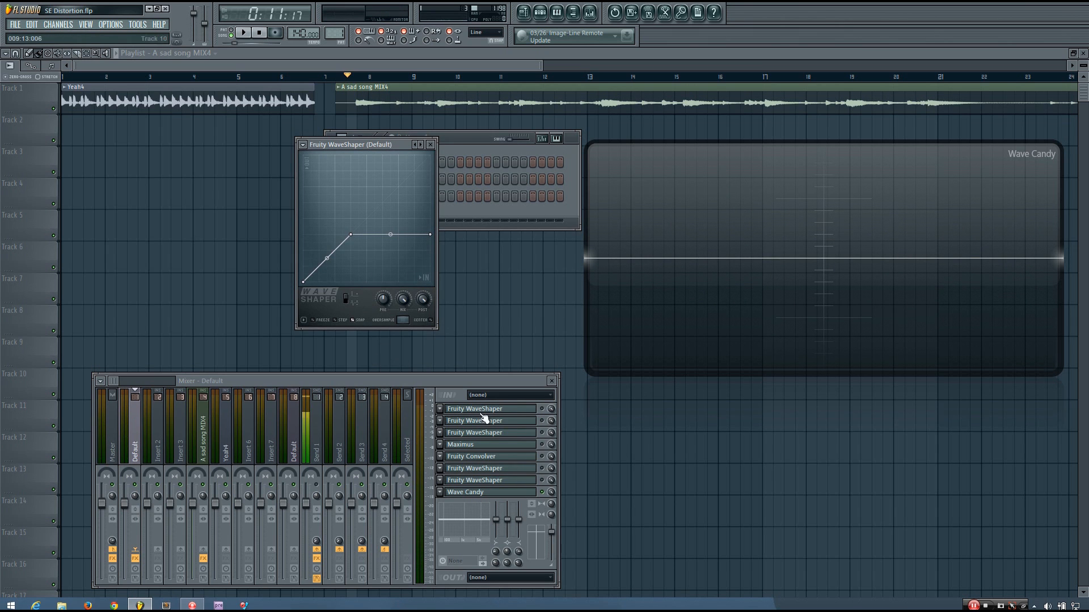